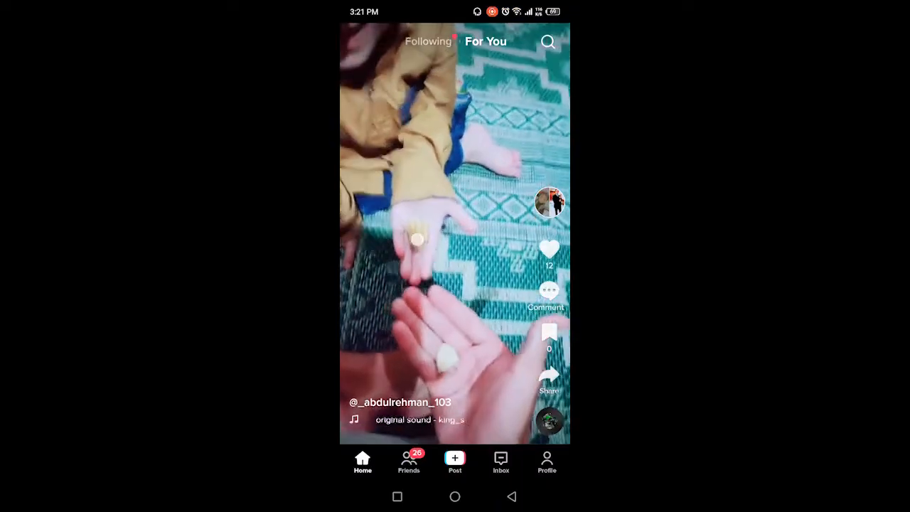
From your profile's private lock tab, open the Stories archive showing two archived videos
left_click(455, 235)
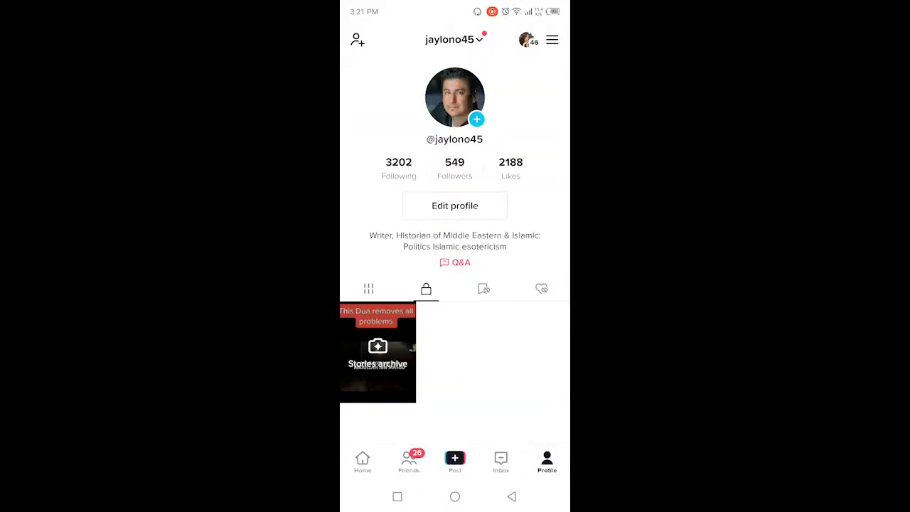
left_click(368, 288)
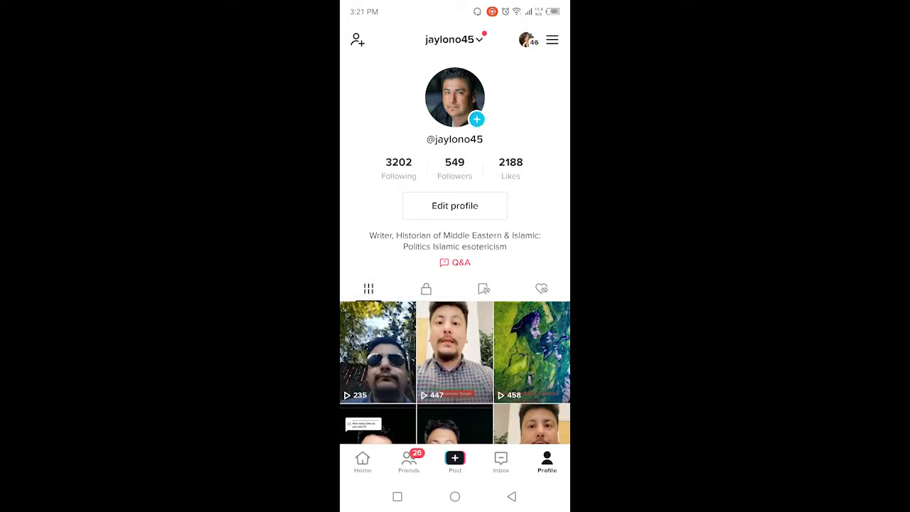
left_click(426, 272)
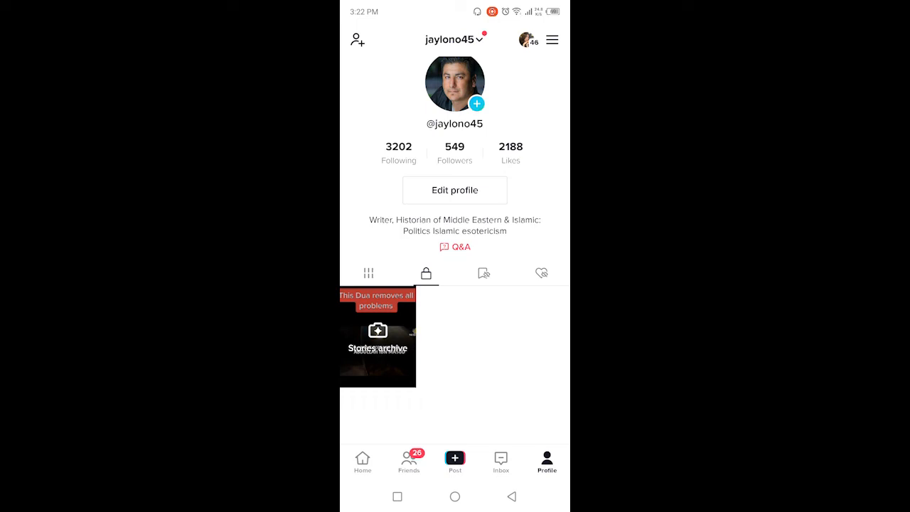
left_click(377, 337)
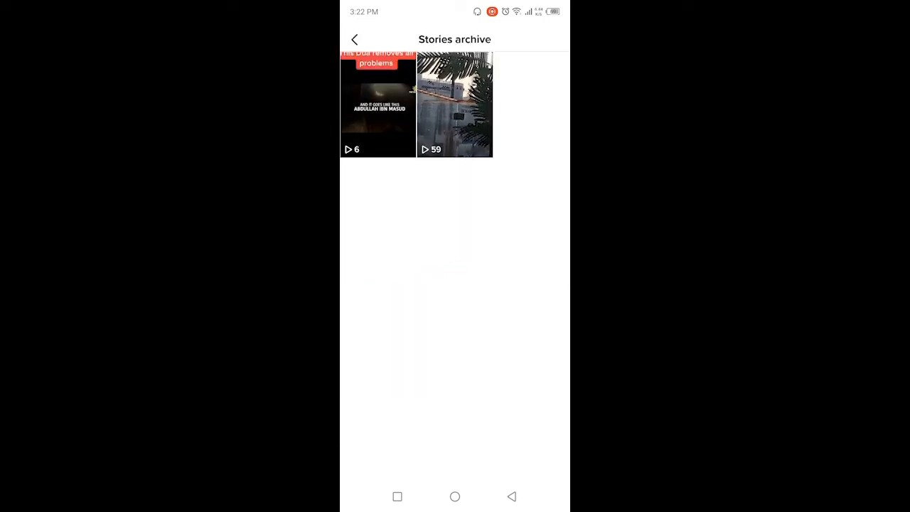
Play the city-skyline story with 59 views and close its options without deleting
left_click(456, 105)
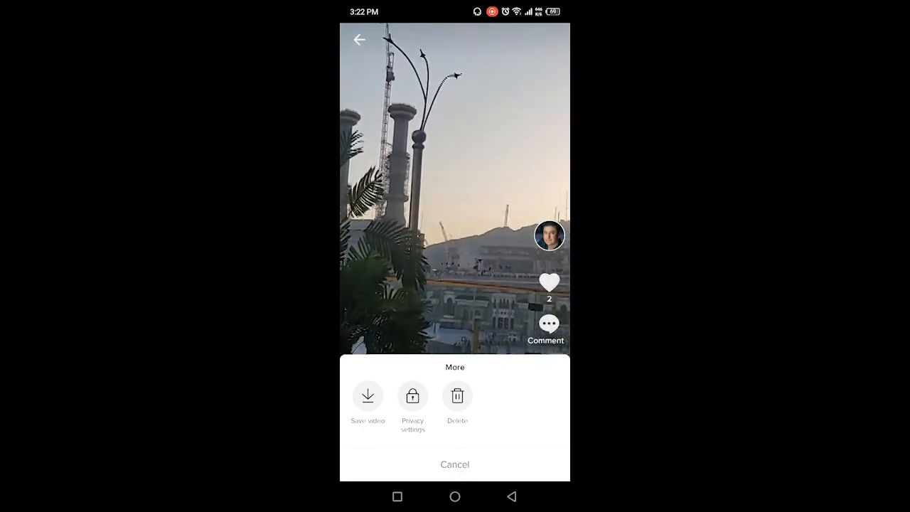
left_click(455, 465)
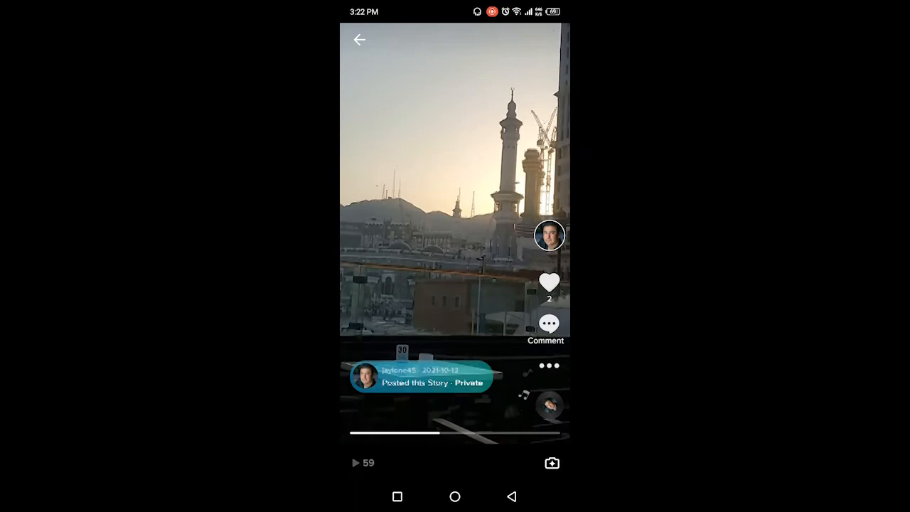